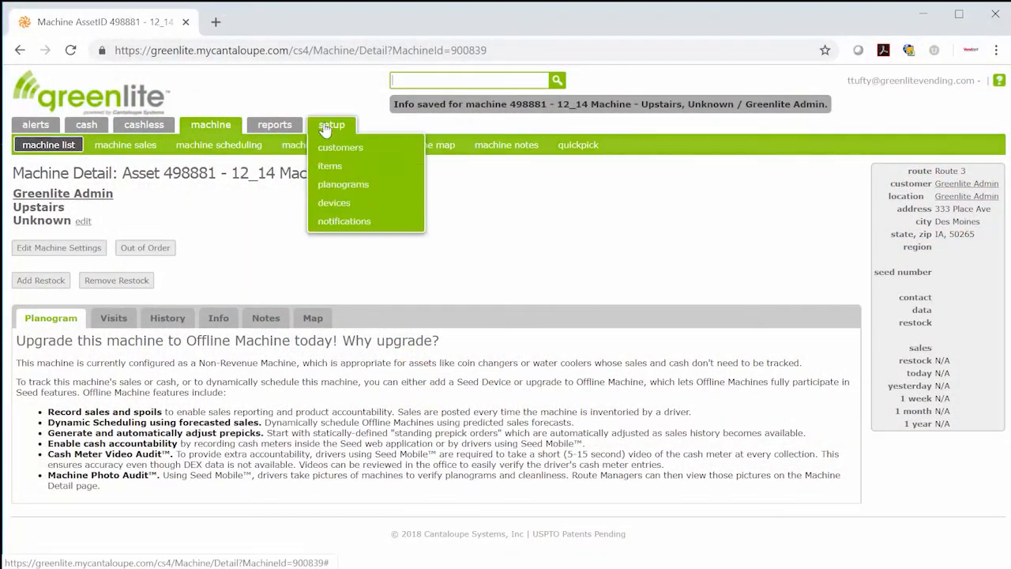
Go to the Items setup page listing all active product items
click(329, 166)
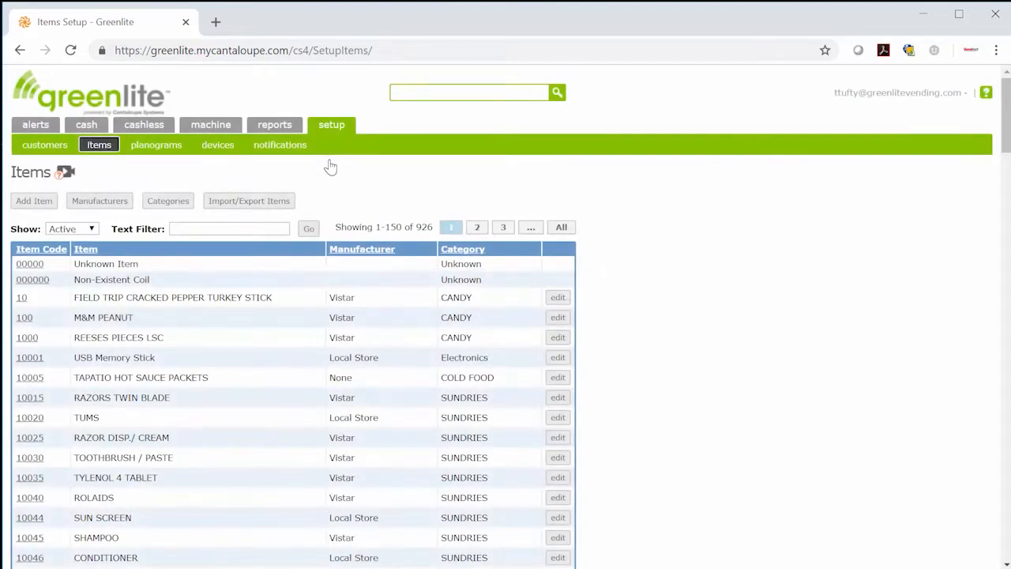
mouse_move(340, 144)
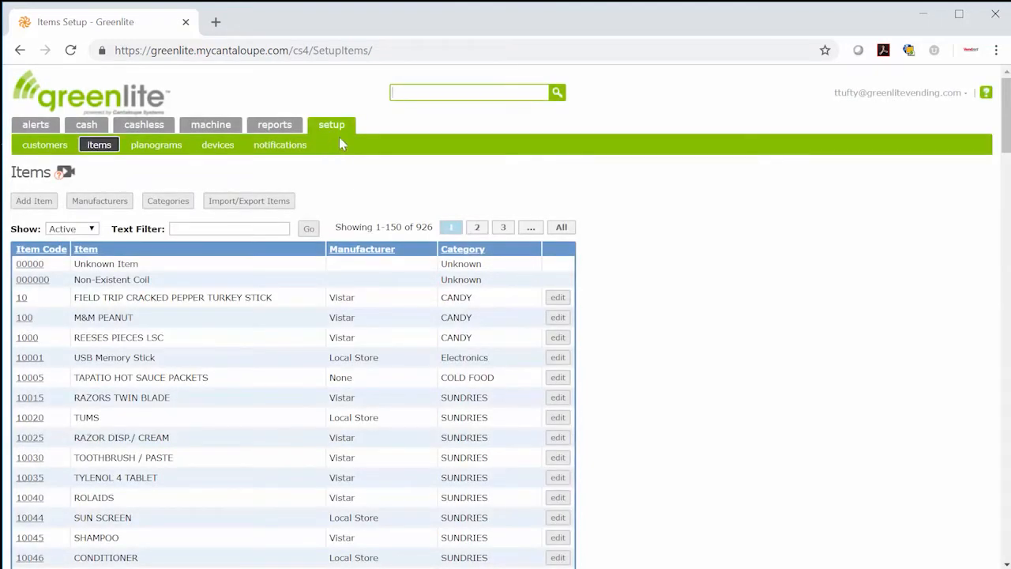
mouse_move(90, 240)
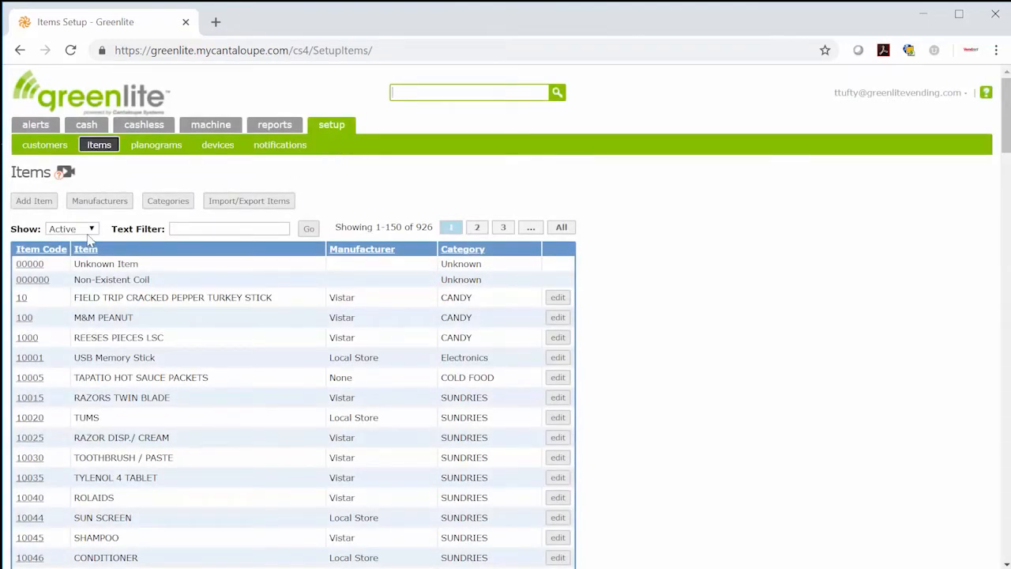
mouse_move(126, 299)
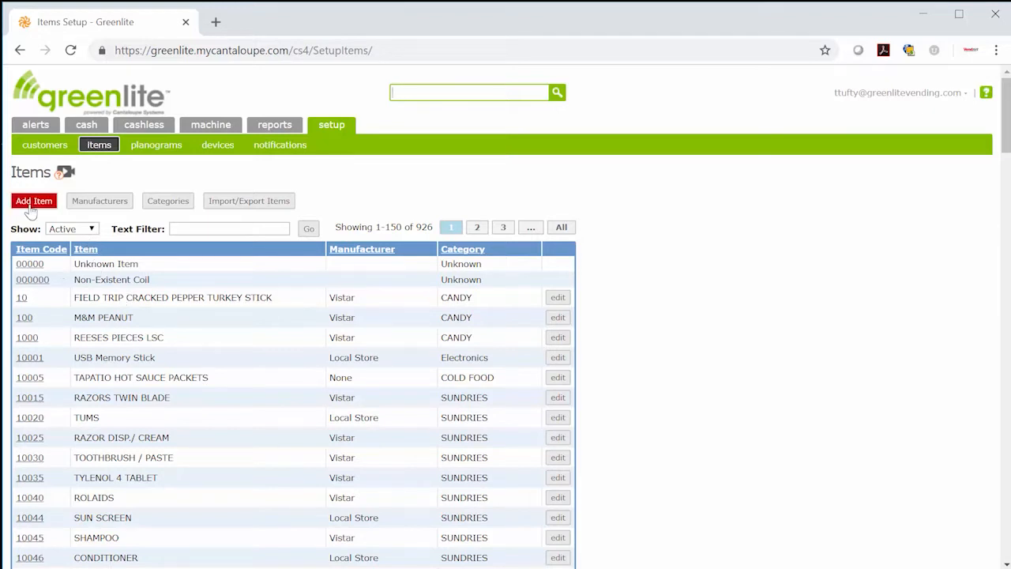
Add a new item with code 1004 and name 'MELLOW YELLOW 20 oz'
click(33, 201)
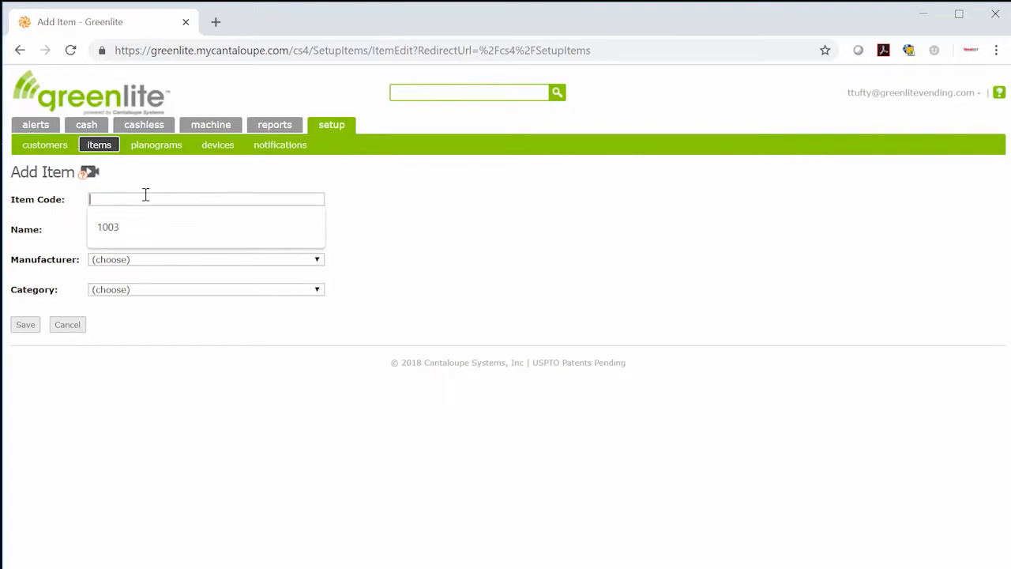
text(1004)
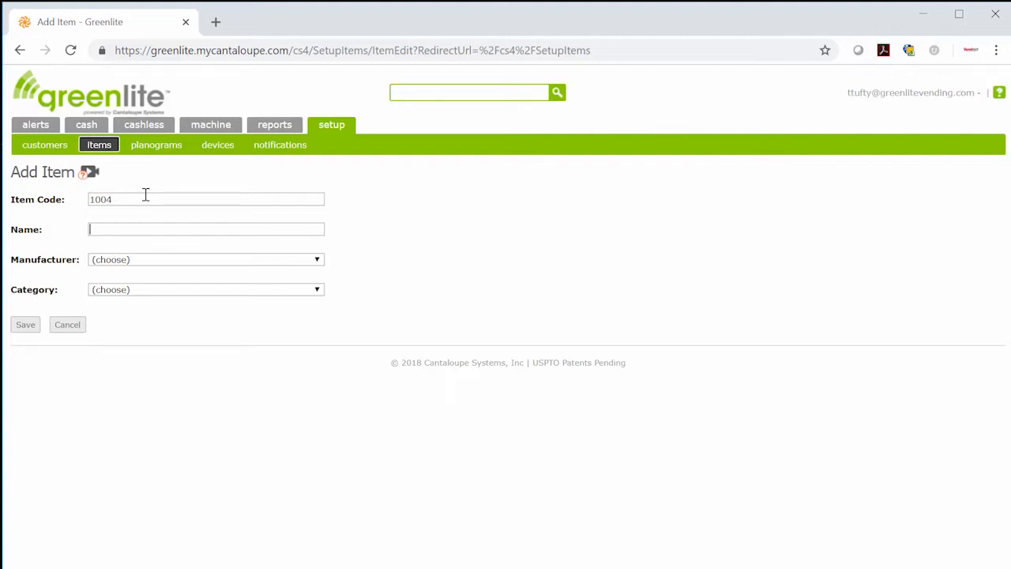
text(ME)
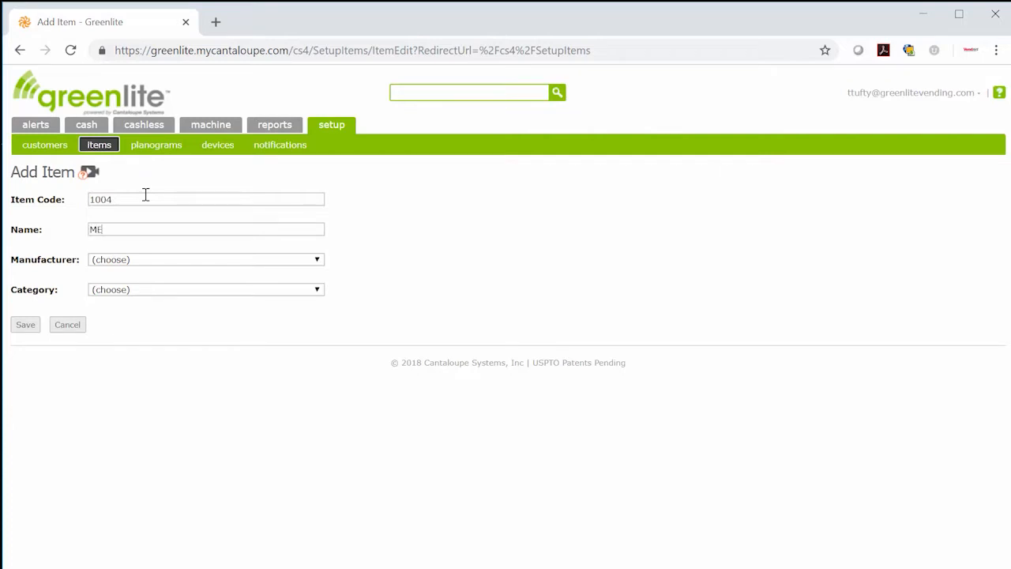
text(LLOW)
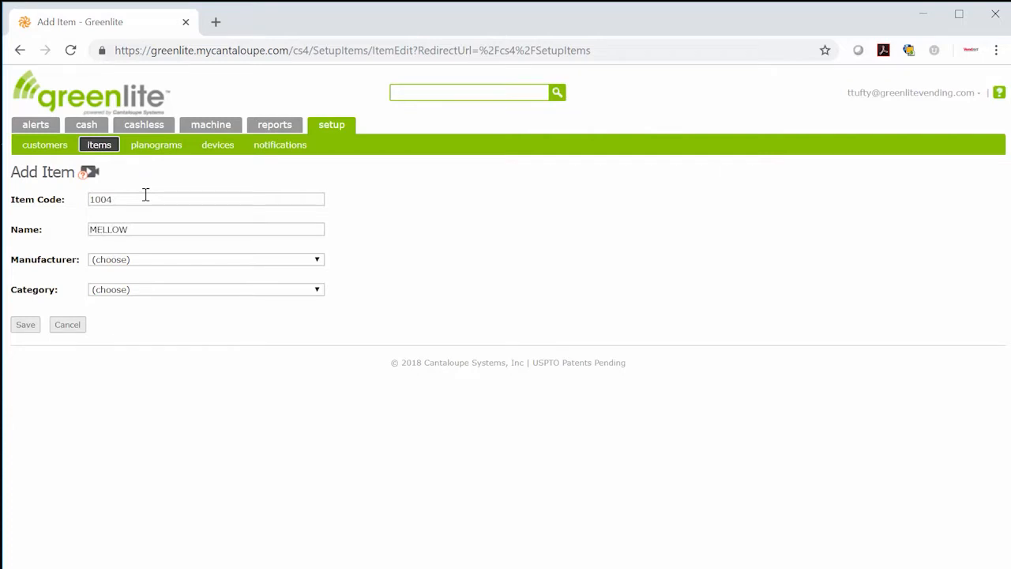
text(YELLOW)
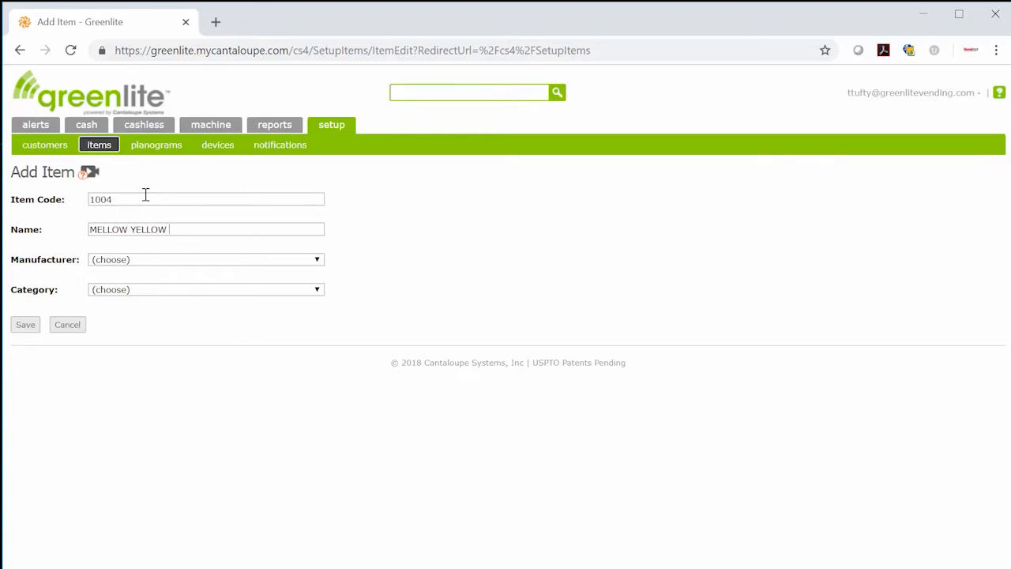
text(20 oz)
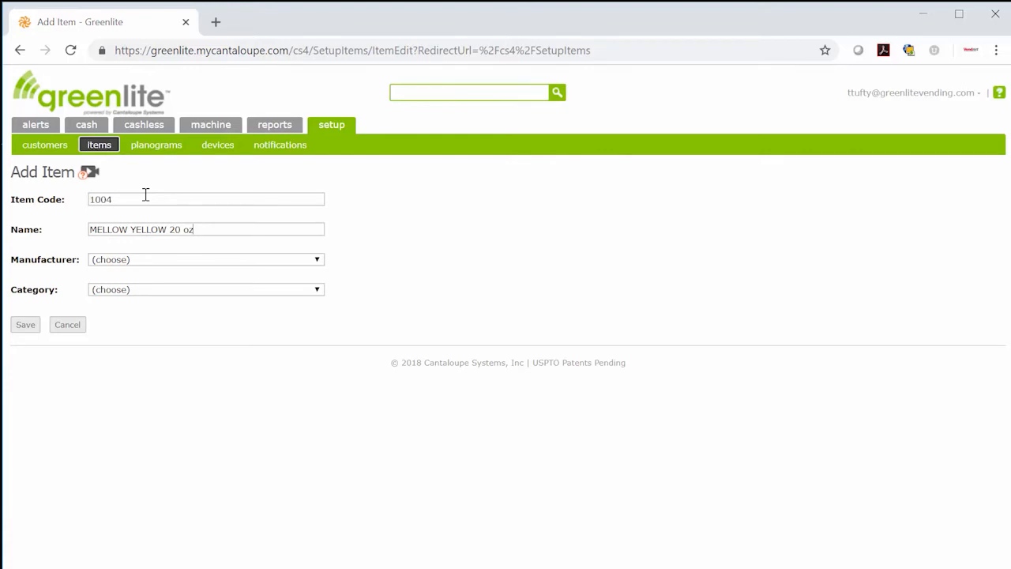
Set the item's manufacturer to Coke and bring up the category choices
click(205, 259)
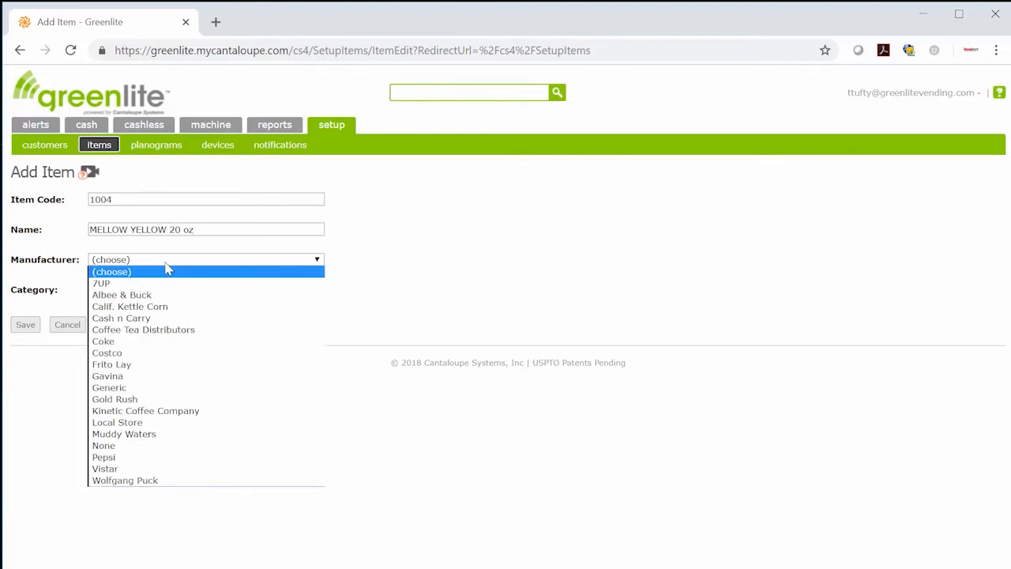
click(103, 341)
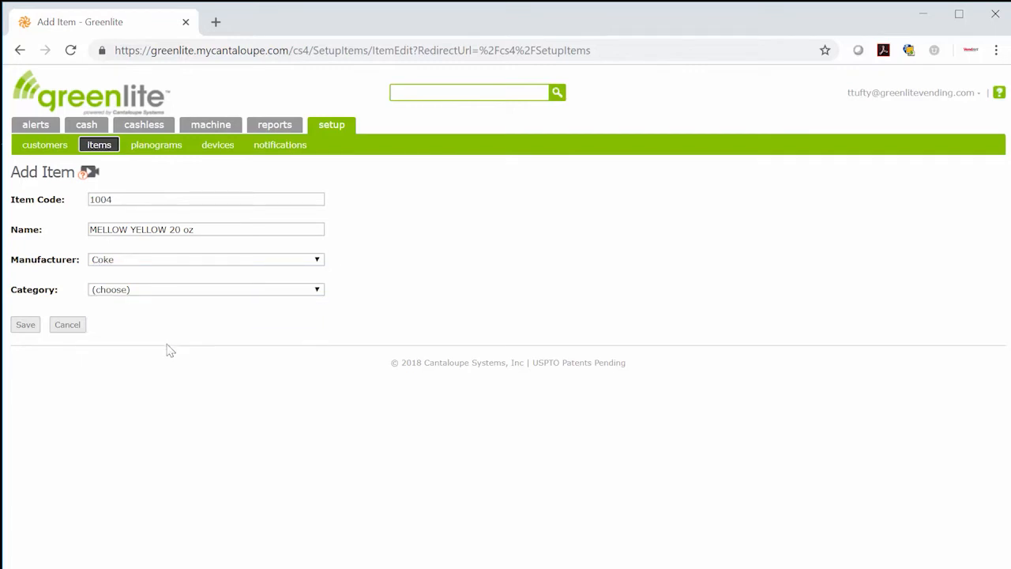
mouse_move(197, 294)
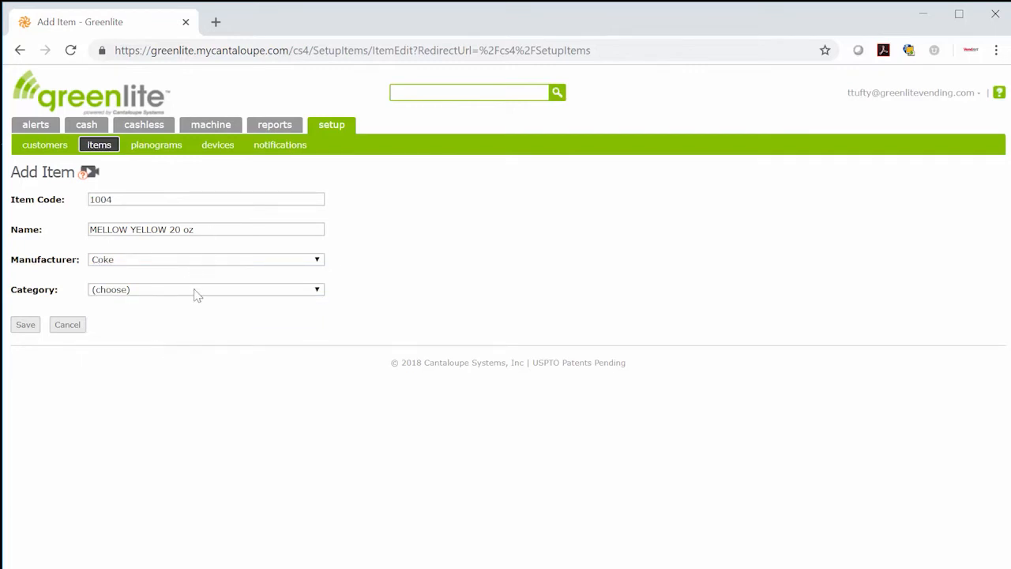
click(206, 290)
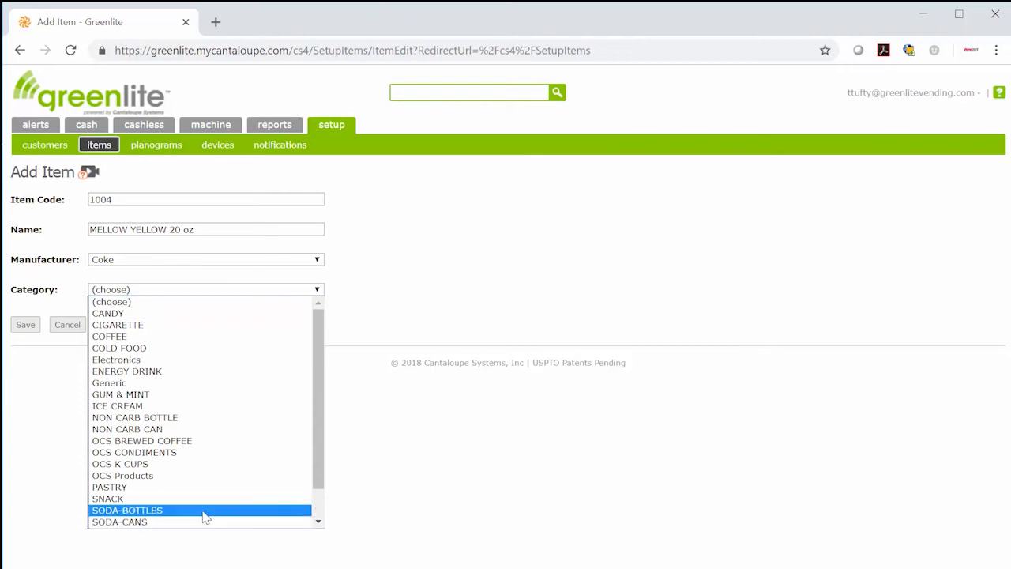